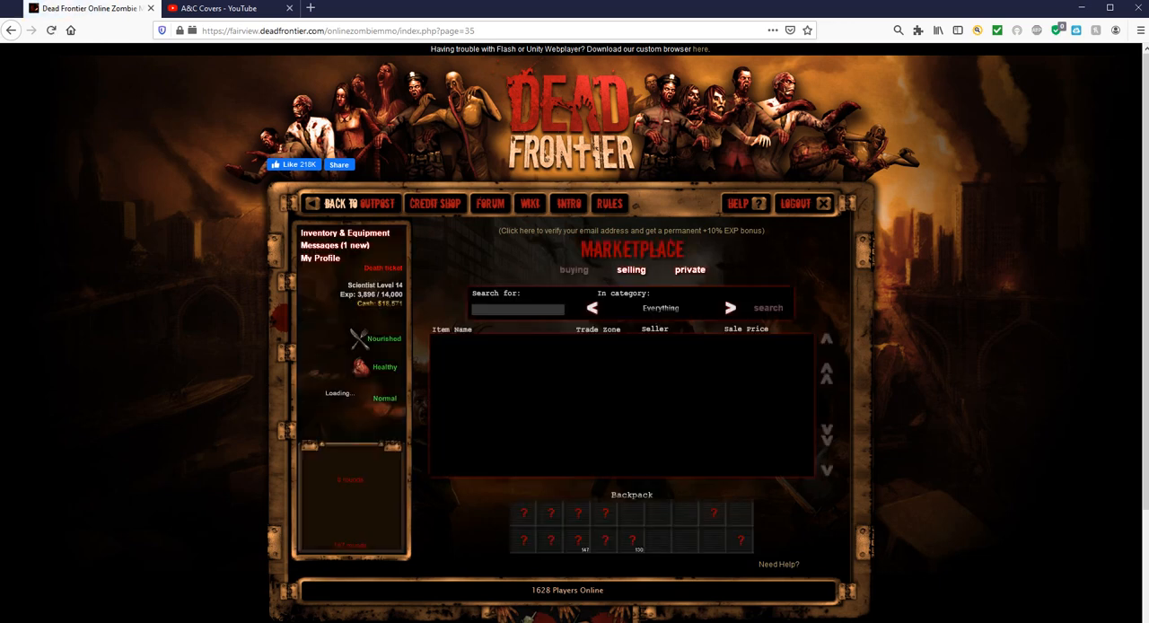
- Load the marketplace selling list so the 100 Credits offers at Secronom Bunker appear
type("1")
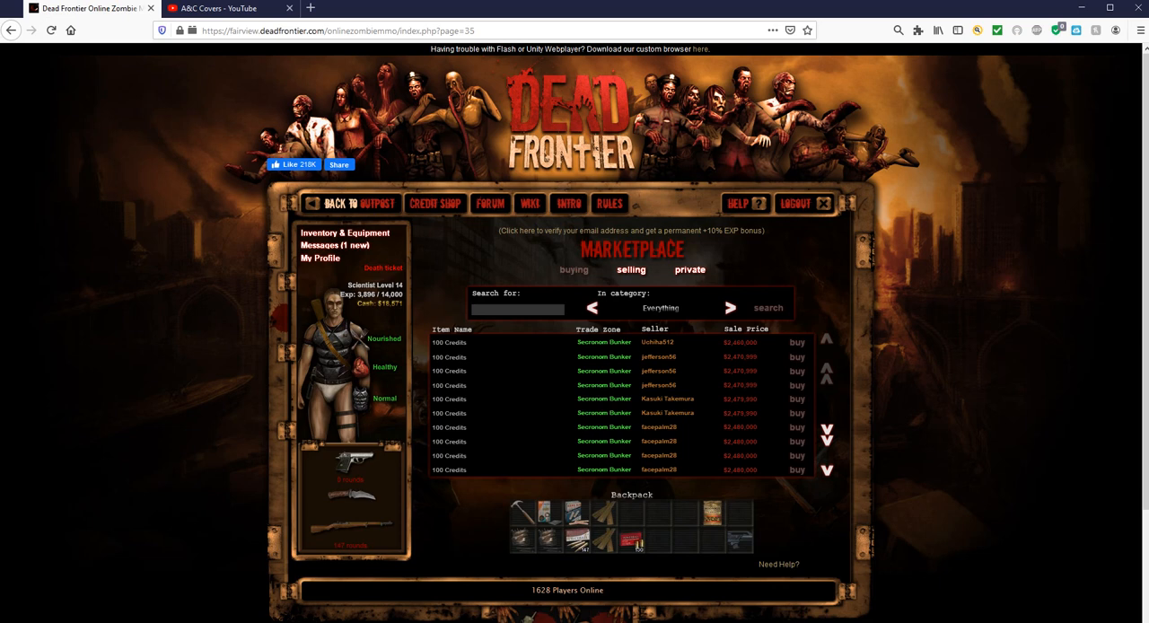
- Search the marketplace for Ironsight, view the Ironsight 33-F listings, then return to the Secronom Bunker outpost
type("Ironsight")
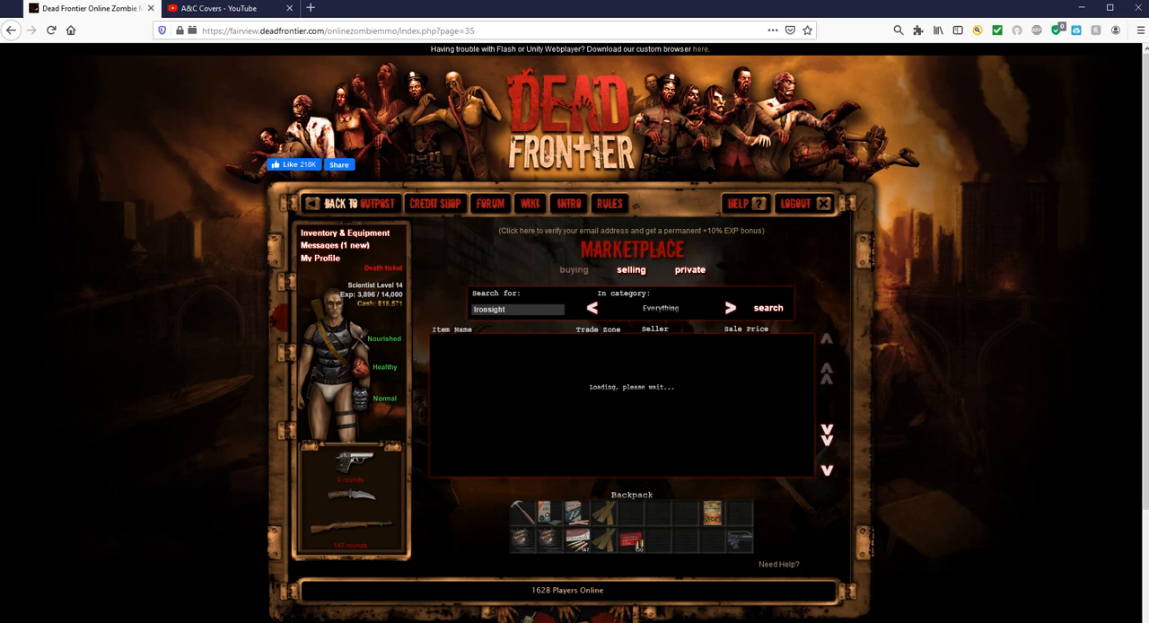
left_click(768, 308)
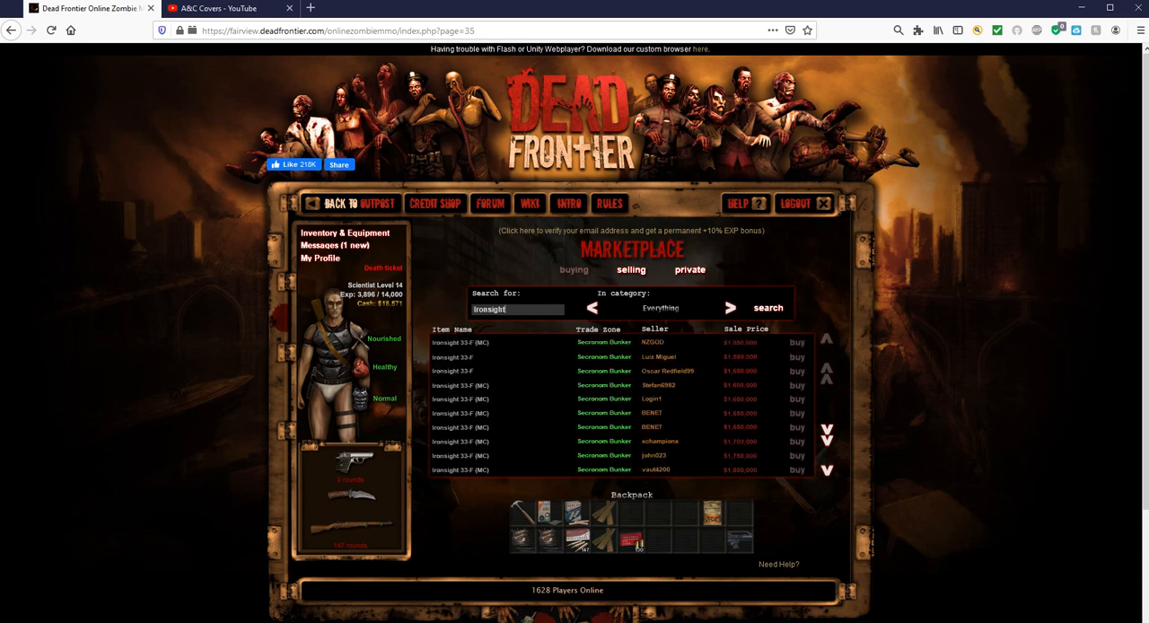
left_click(517, 308)
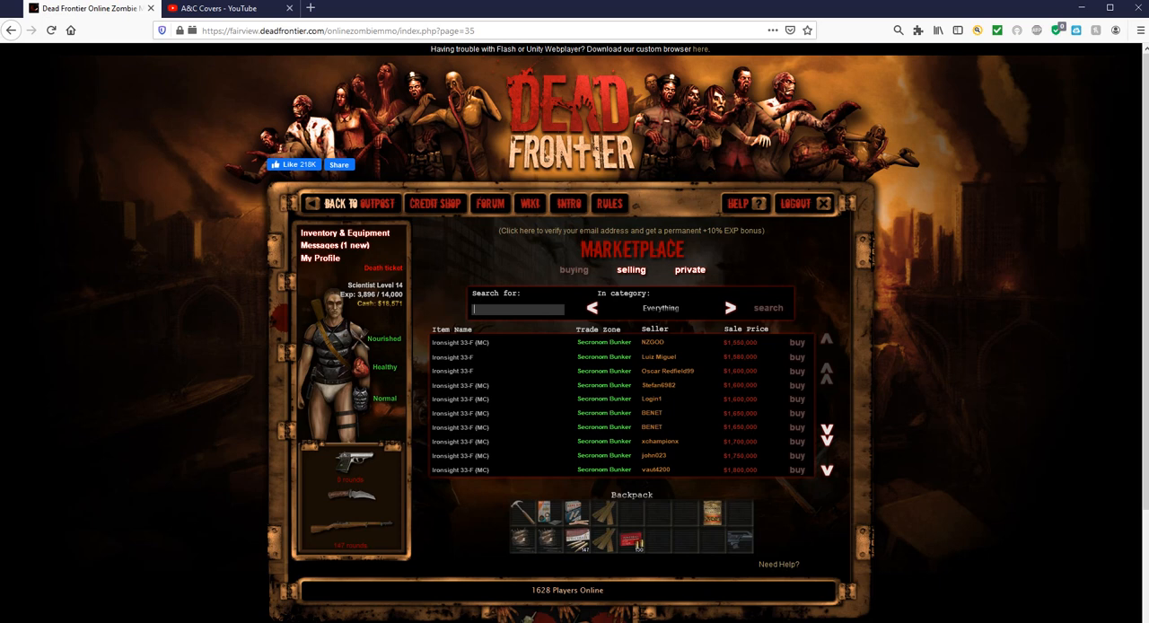
left_click(516, 308)
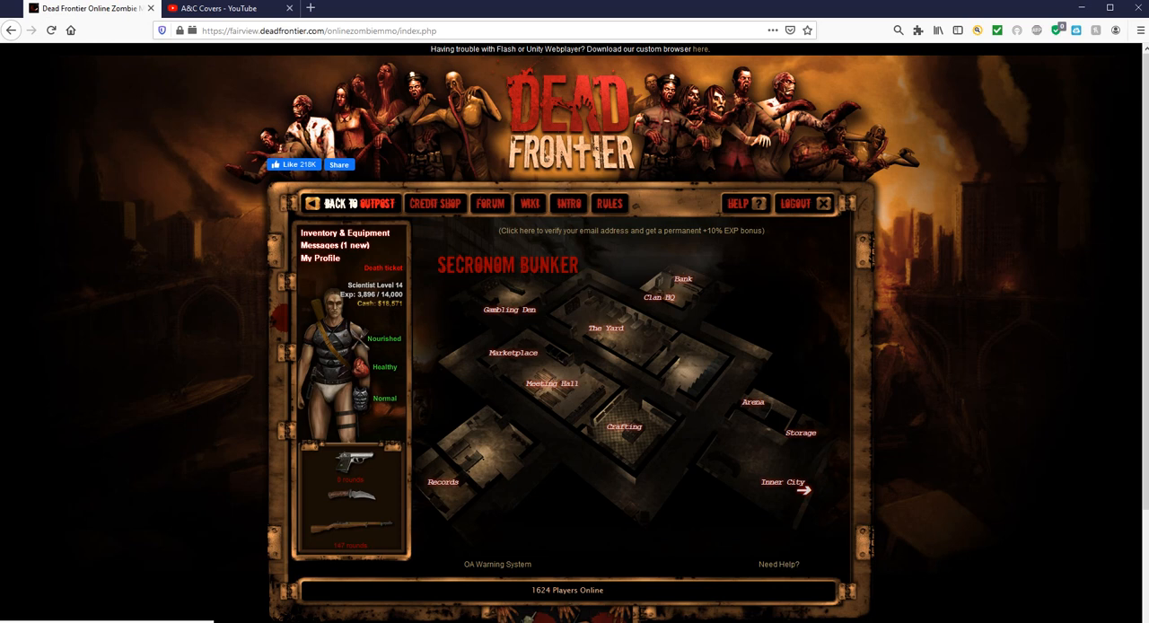
- View the My Profile summary with level, stats and weapons, then switch to the A&C Covers YouTube channel
left_click(321, 258)
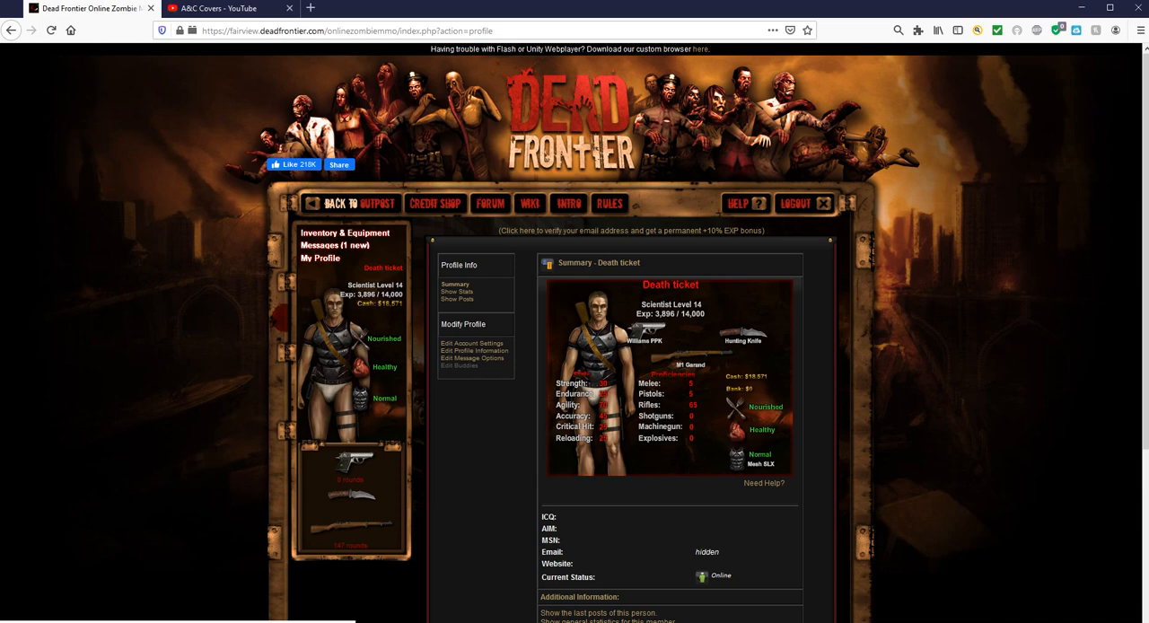
scroll("down", 3)
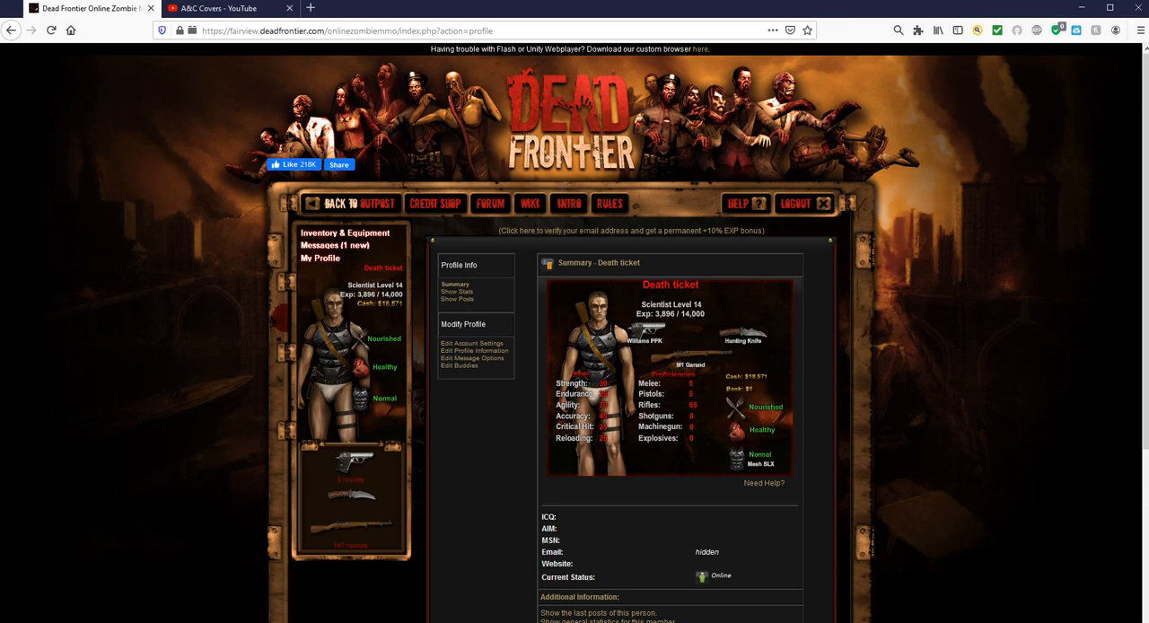
left_click(229, 9)
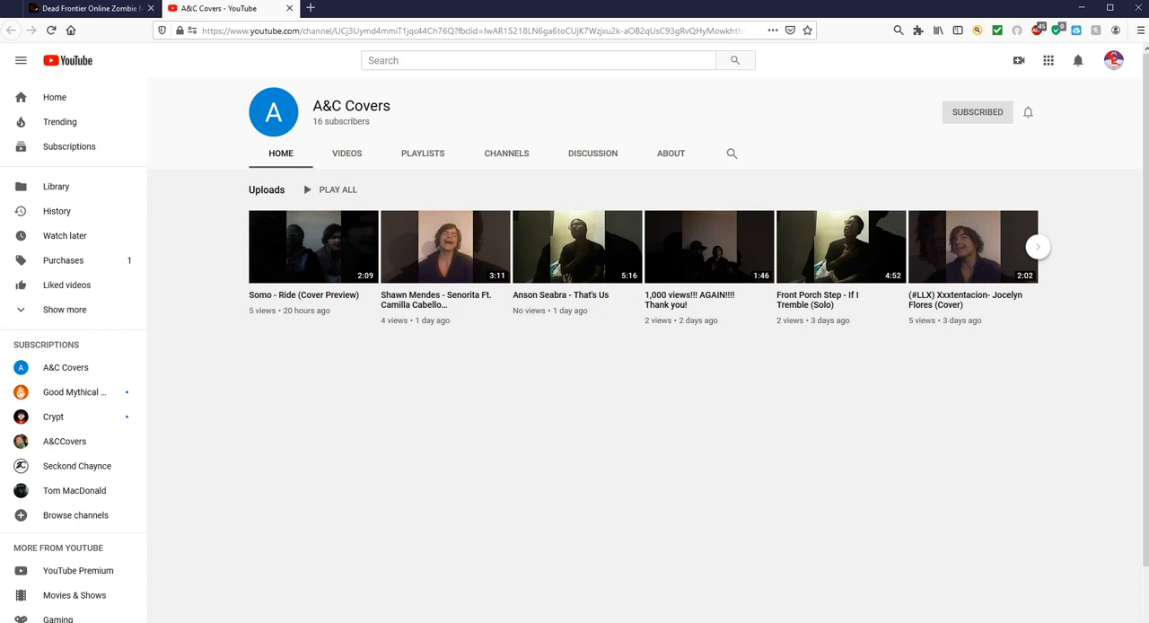
mouse_move(312, 246)
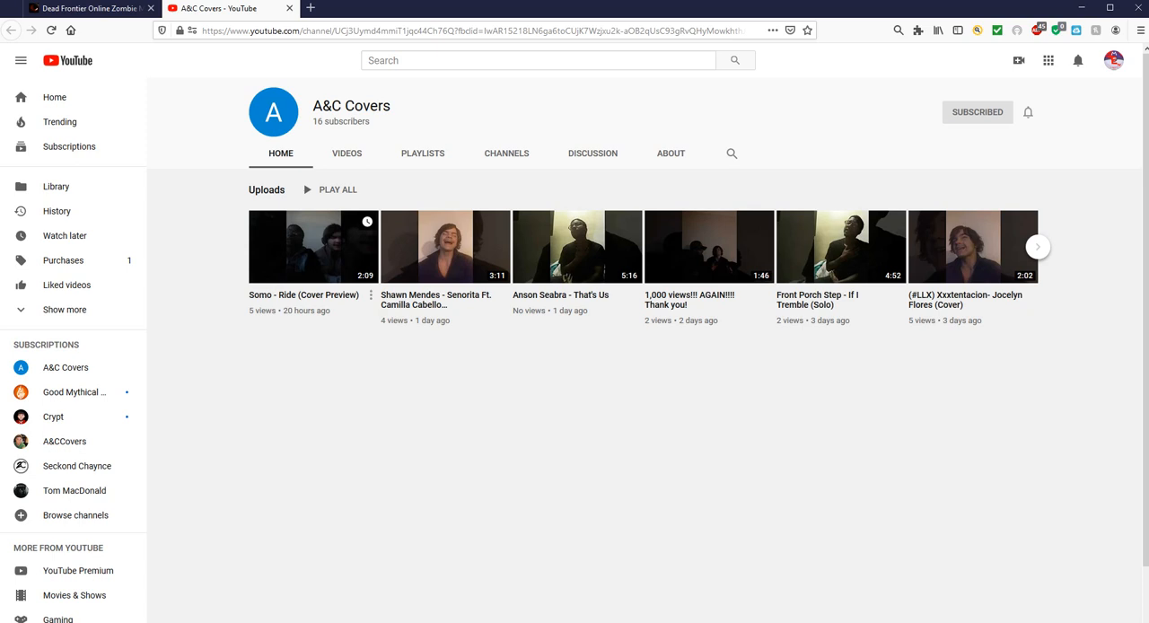
left_click(81, 8)
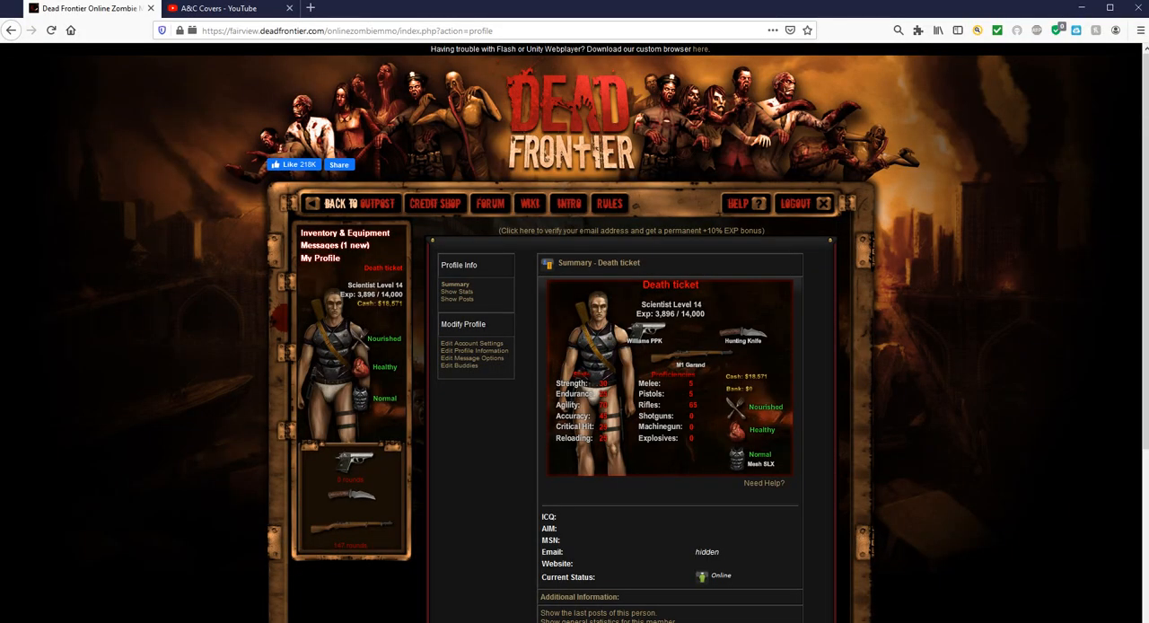